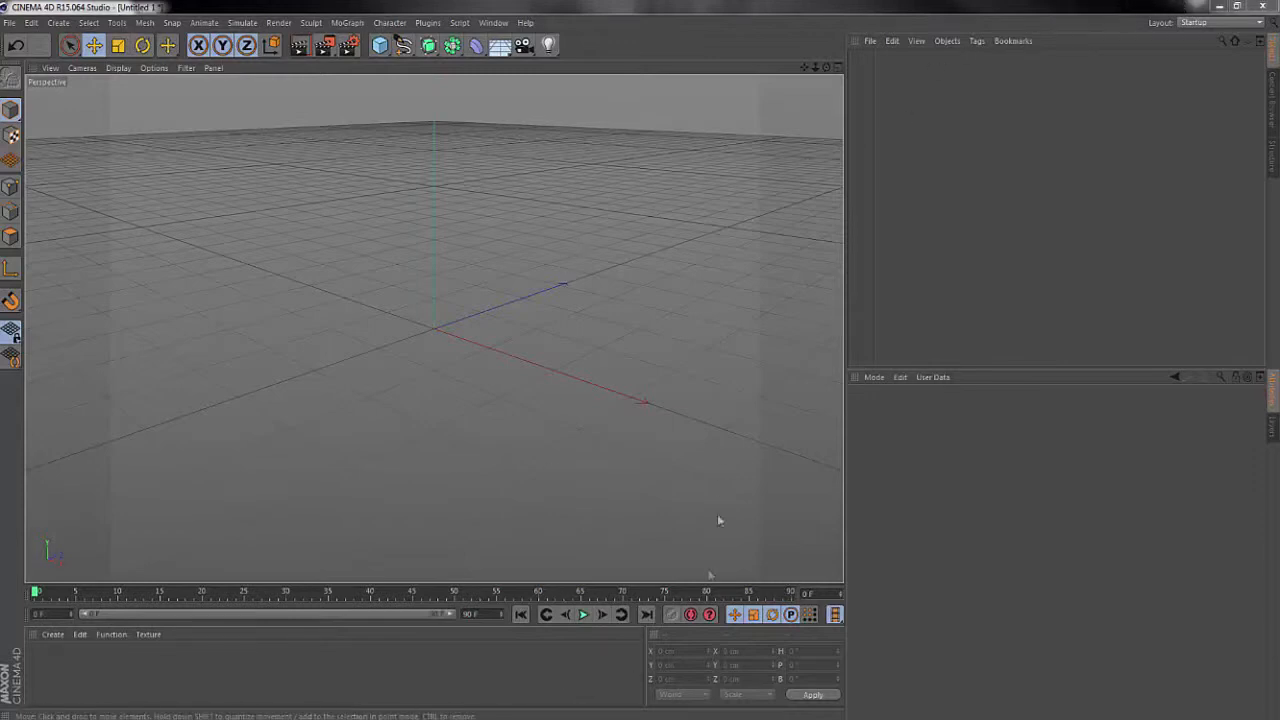
{"action": "mouse_move", "coordinate": [1108, 300]}
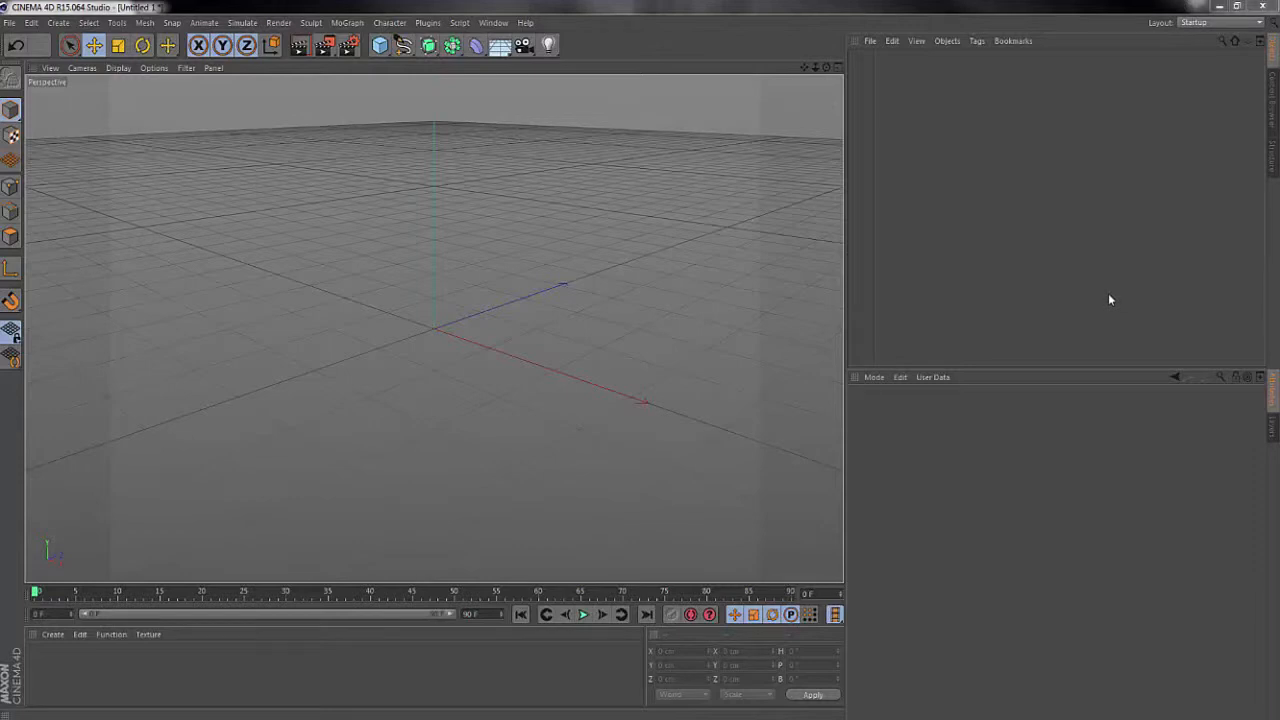
{"action": "mouse_move", "coordinate": [1126, 272]}
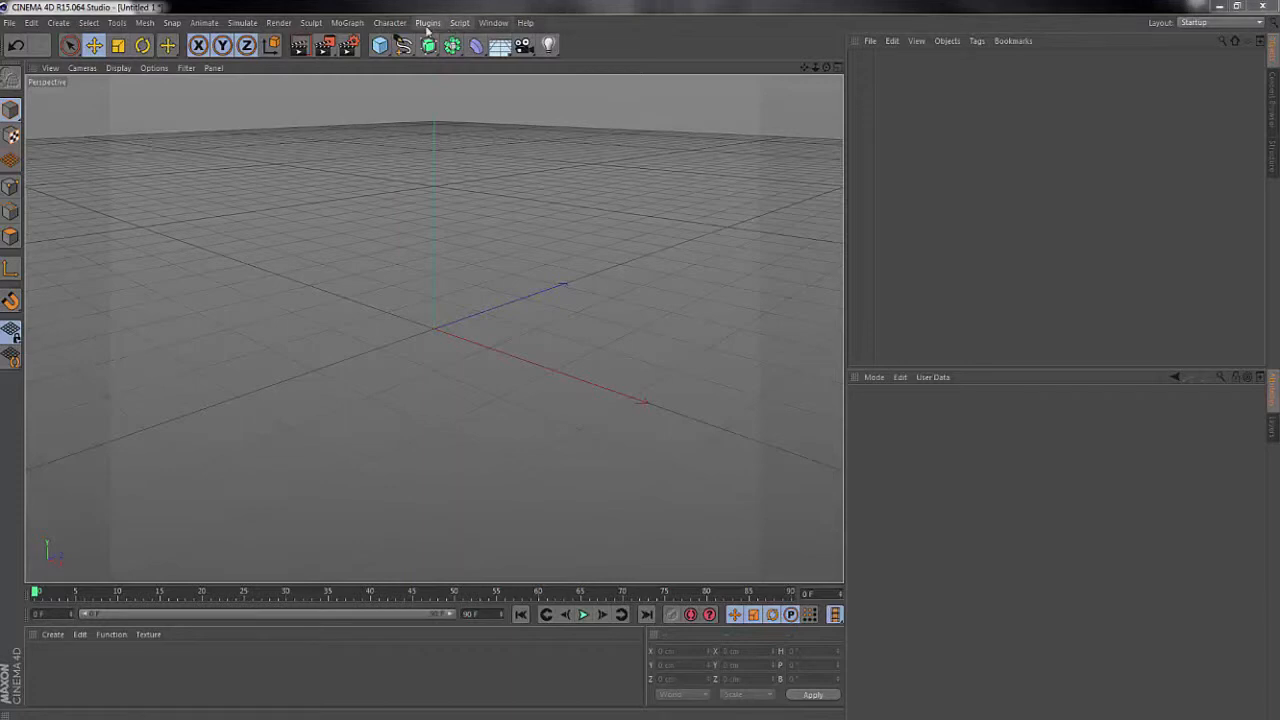
Step: Add an Umami random spline object from the Plugins menu
{"action": "left_click", "coordinate": [428, 22]}
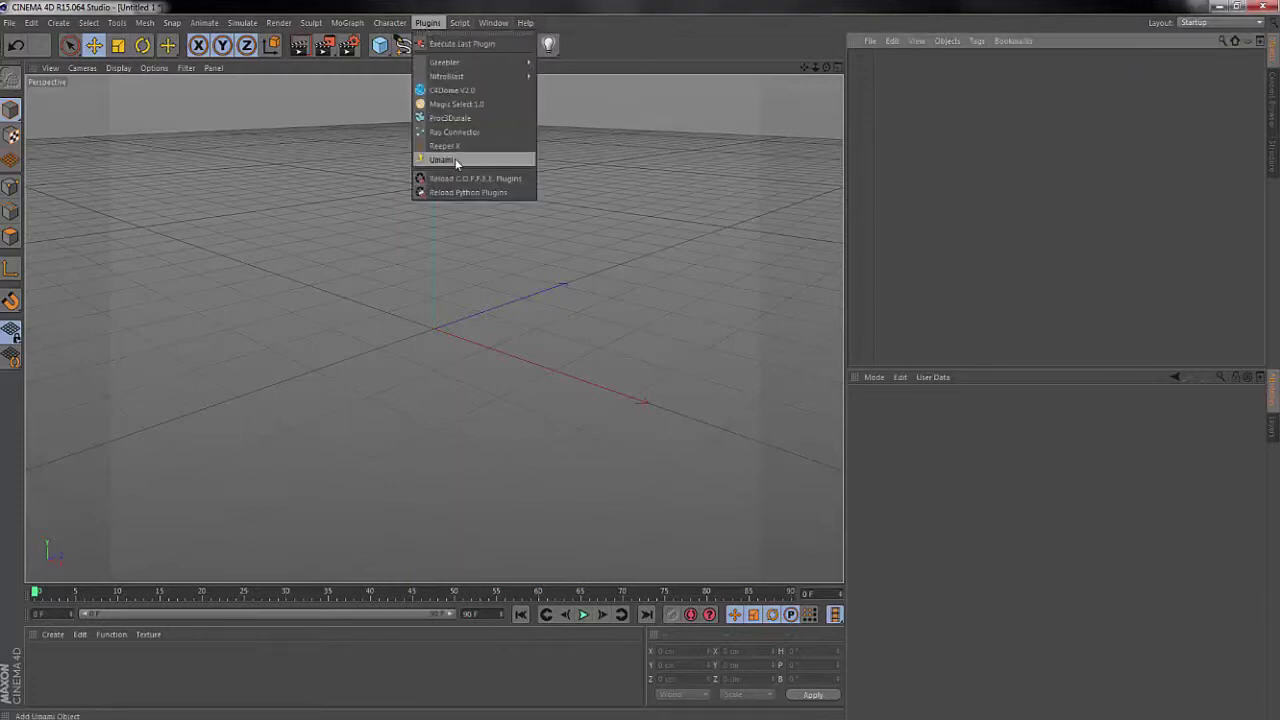
{"action": "left_click", "coordinate": [440, 160]}
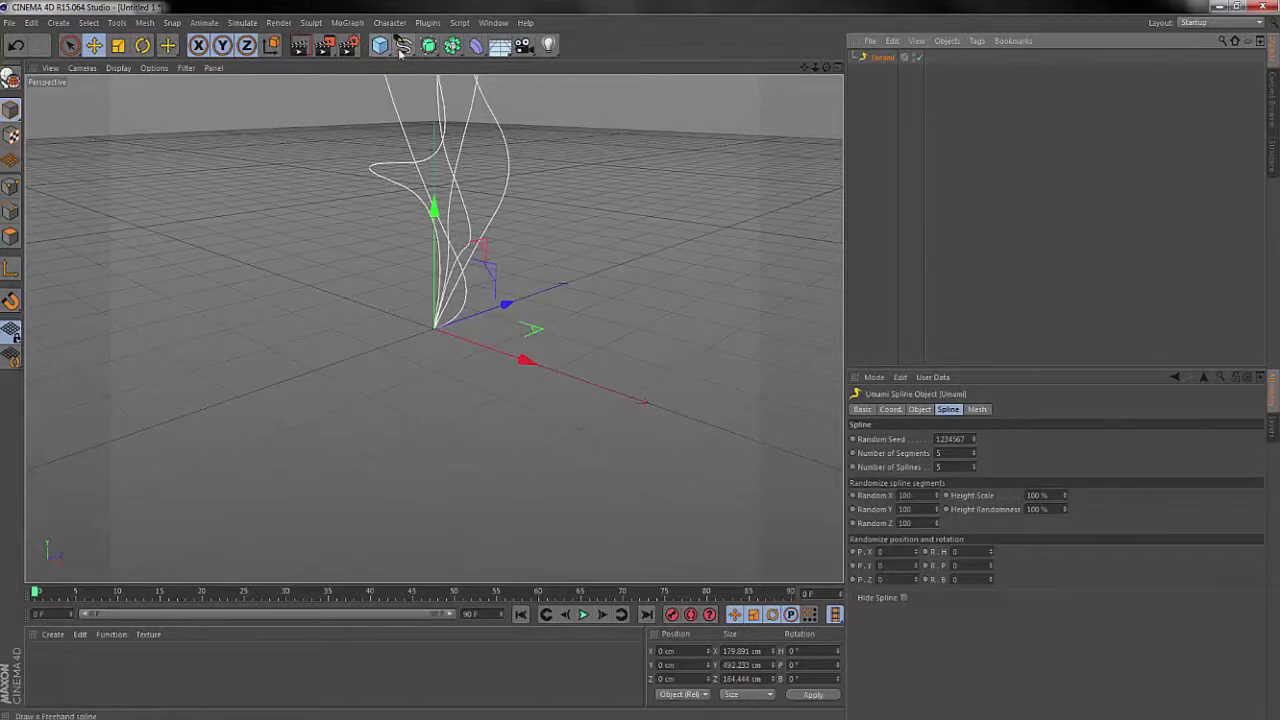
Step: Add a Circle spline primitive, then reselect the Umami object for editing
{"action": "left_click", "coordinate": [402, 44]}
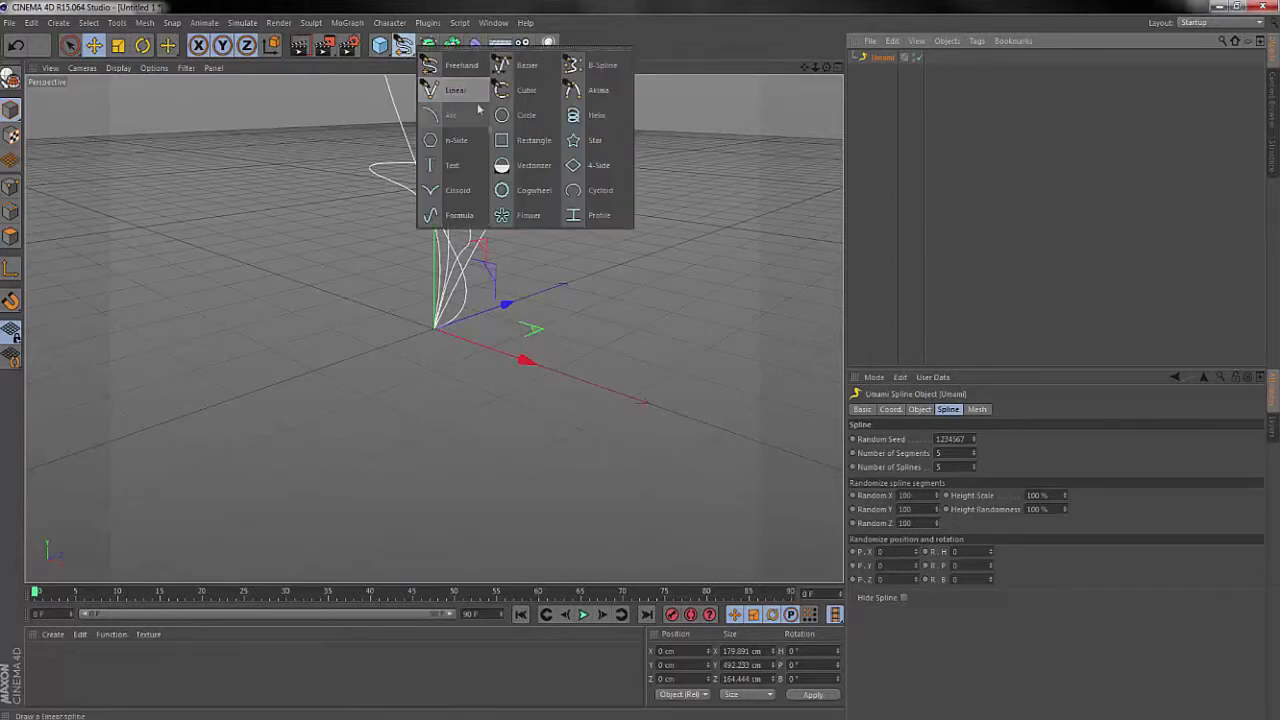
{"action": "left_click", "coordinate": [528, 114]}
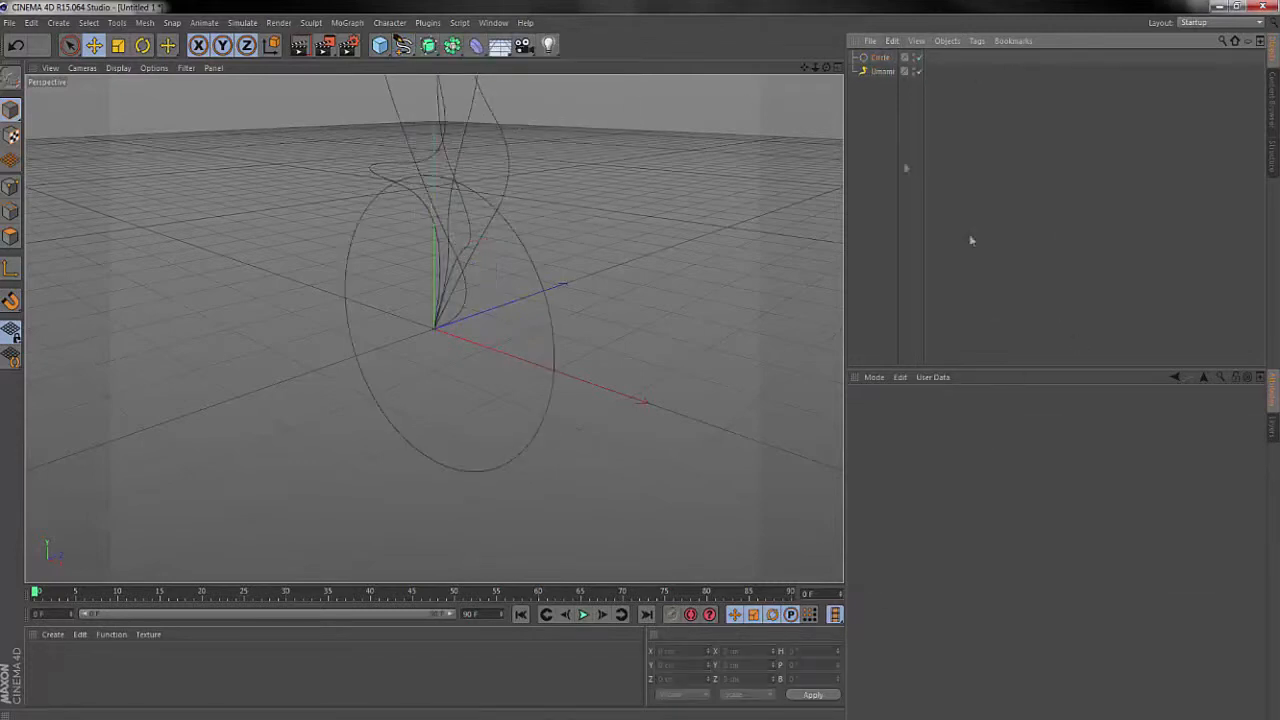
{"action": "left_click", "coordinate": [880, 56]}
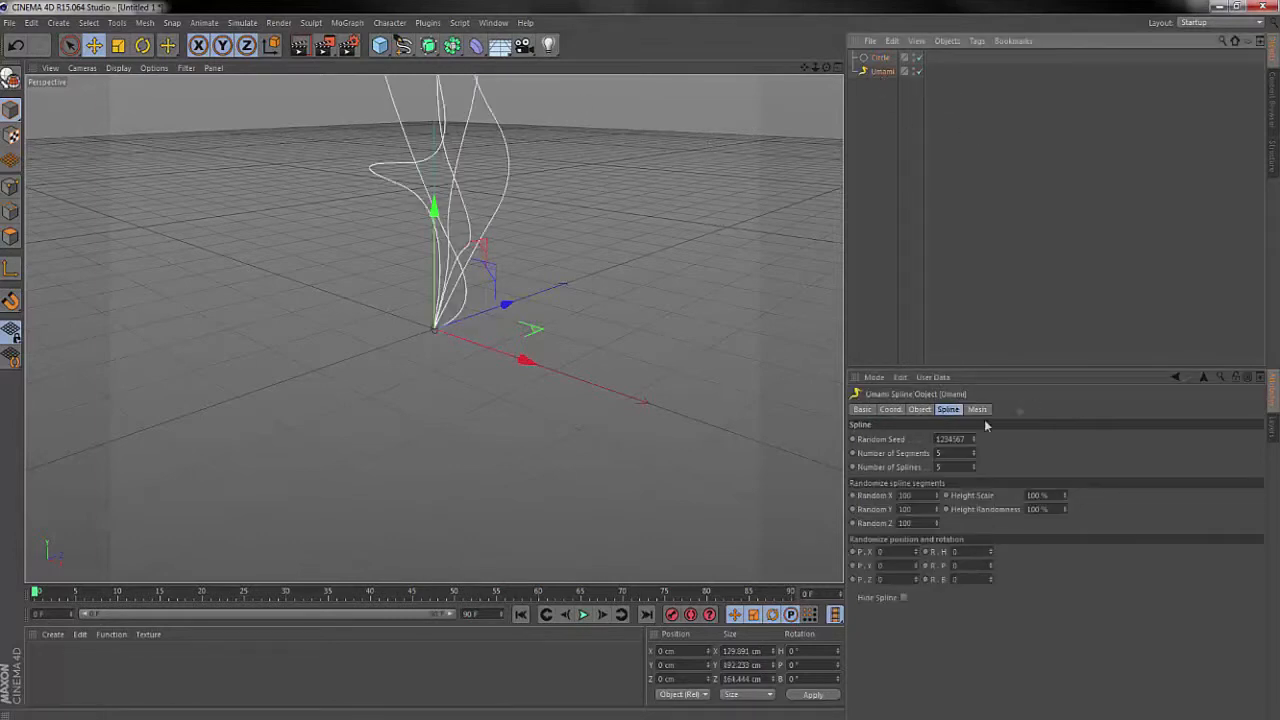
Step: In Umami's Mesh settings, assign the Circle as the Profile Spline to sweep the tubes
{"action": "left_click", "coordinate": [976, 408]}
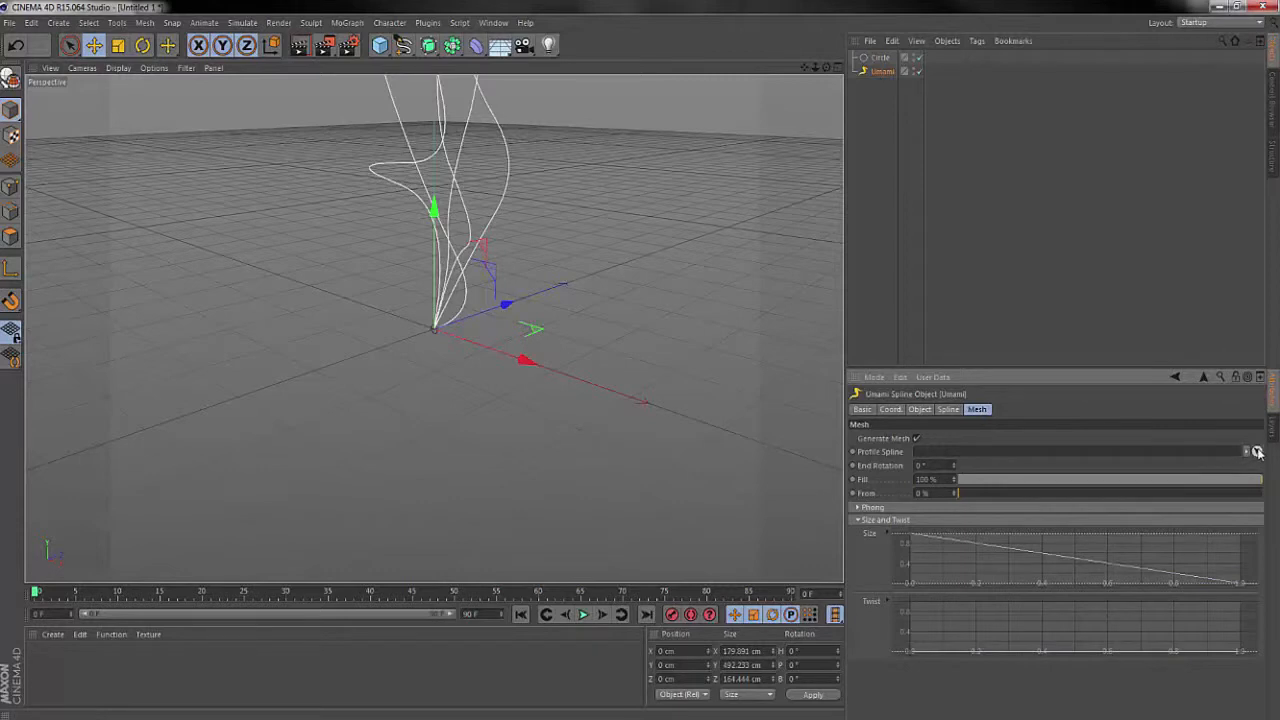
{"action": "mouse_move", "coordinate": [1258, 452]}
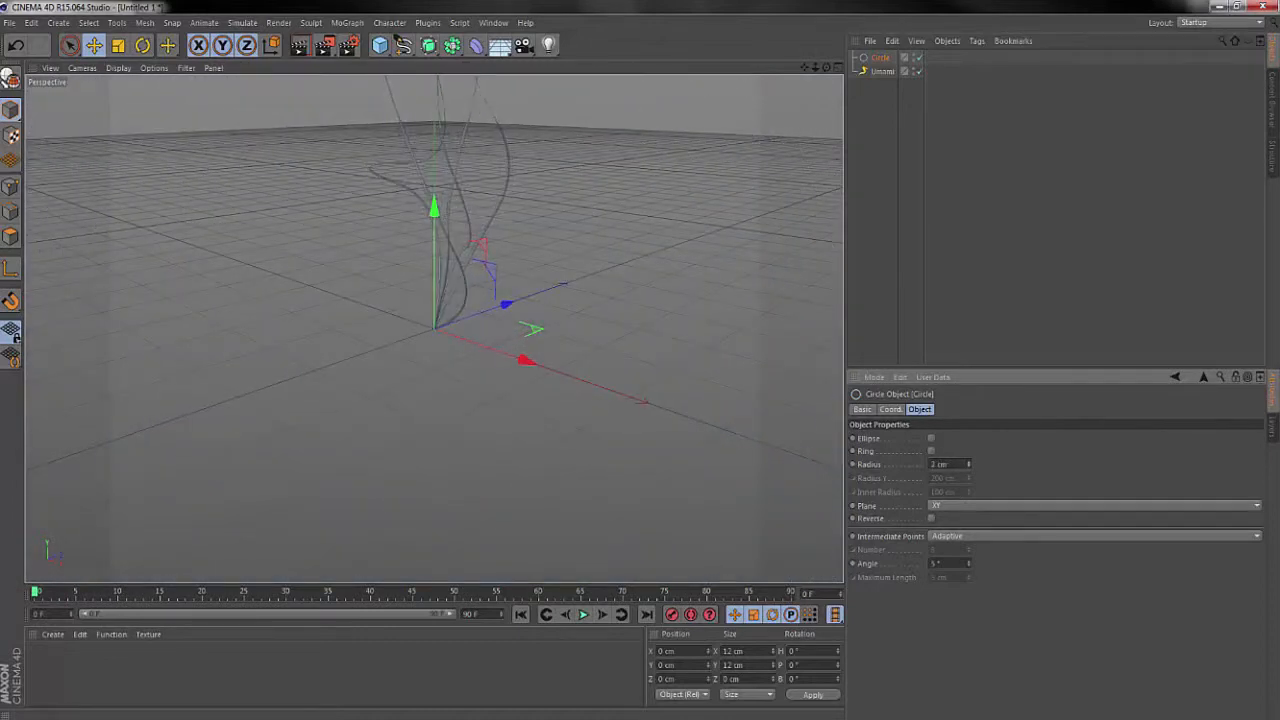
{"action": "left_click_drag", "start_coordinate": [944, 464], "coordinate": [970, 464]}
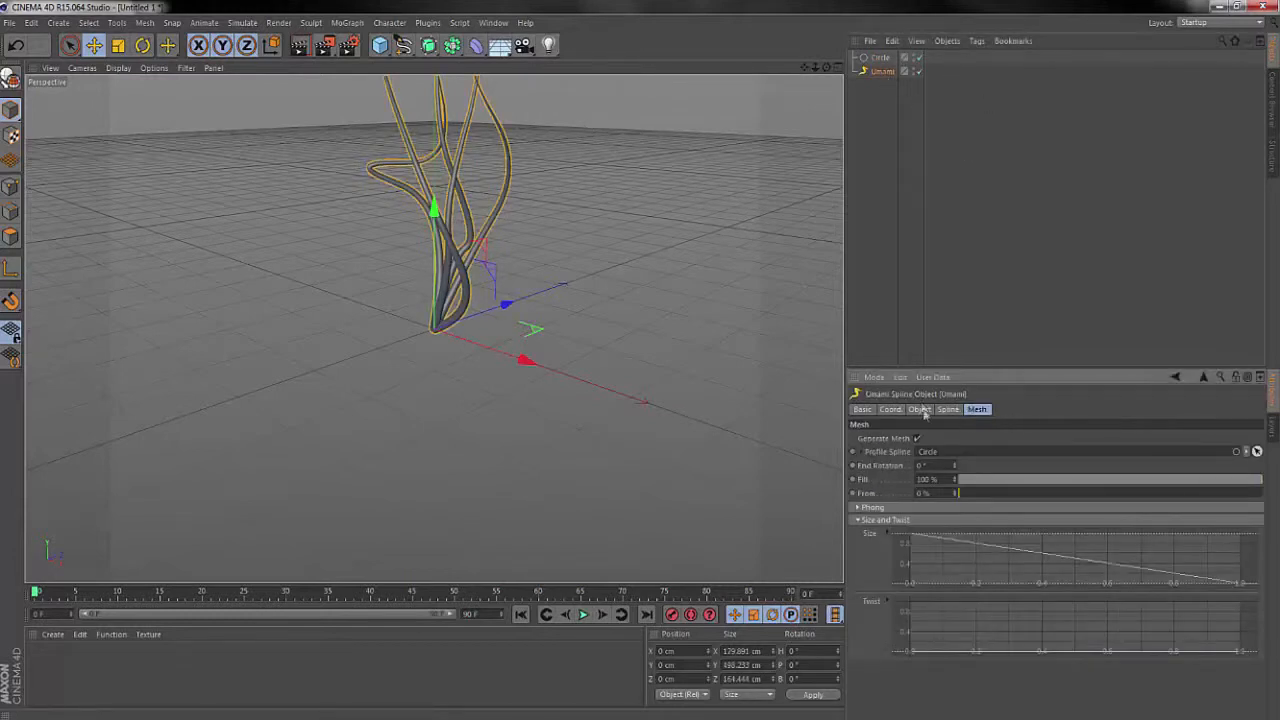
Step: In Umami's Spline settings, change the random seed and spline generation counts
{"action": "left_click", "coordinate": [948, 408]}
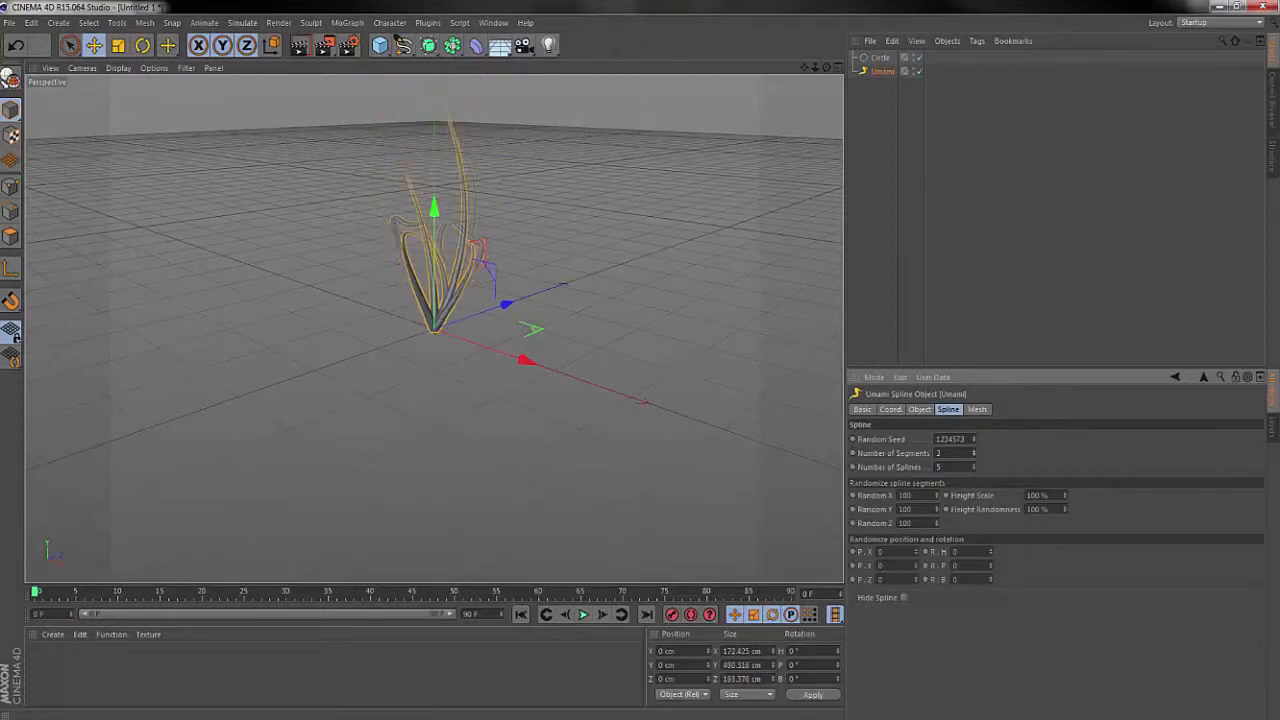
{"action": "left_click", "coordinate": [974, 452]}
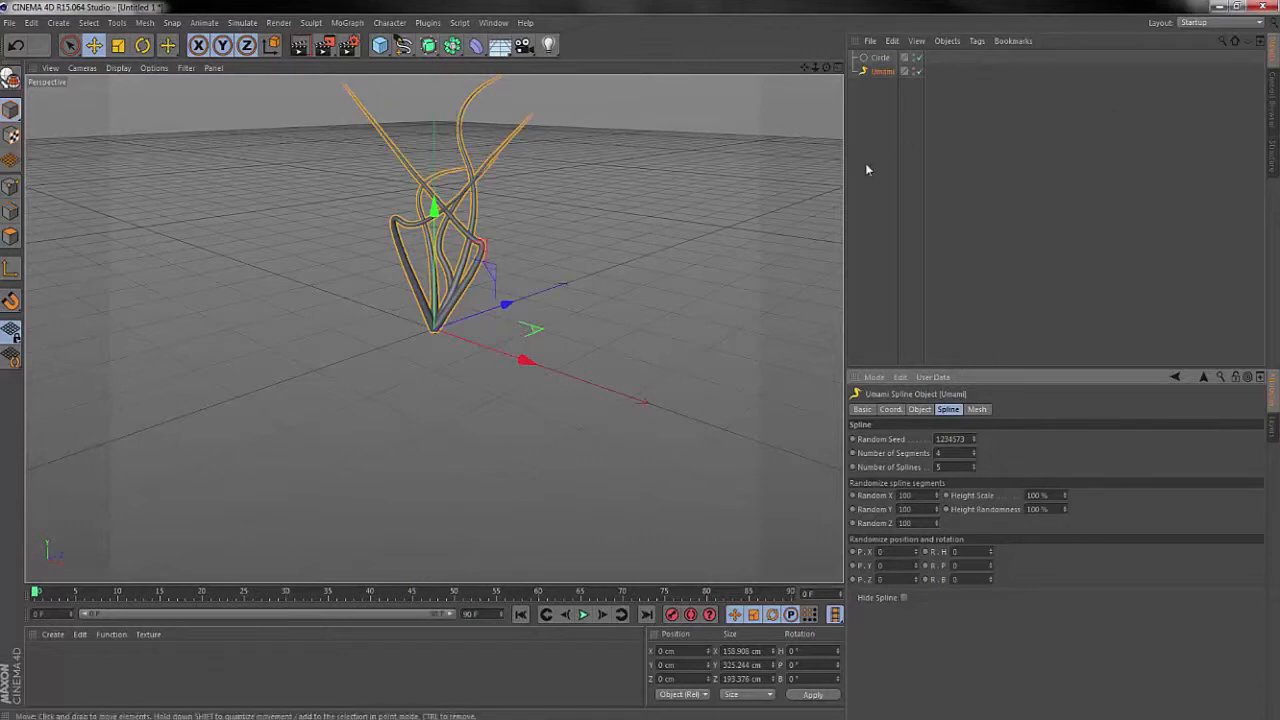
{"action": "mouse_move", "coordinate": [588, 8]}
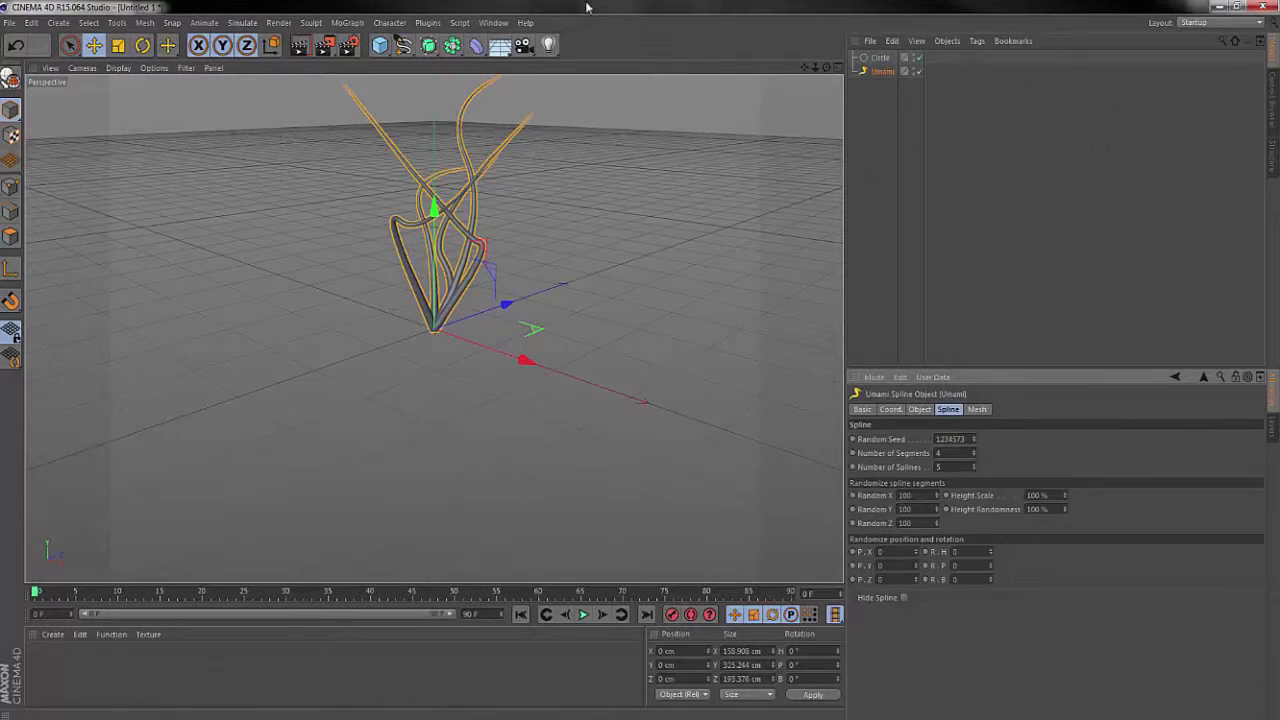
{"action": "mouse_move", "coordinate": [704, 8]}
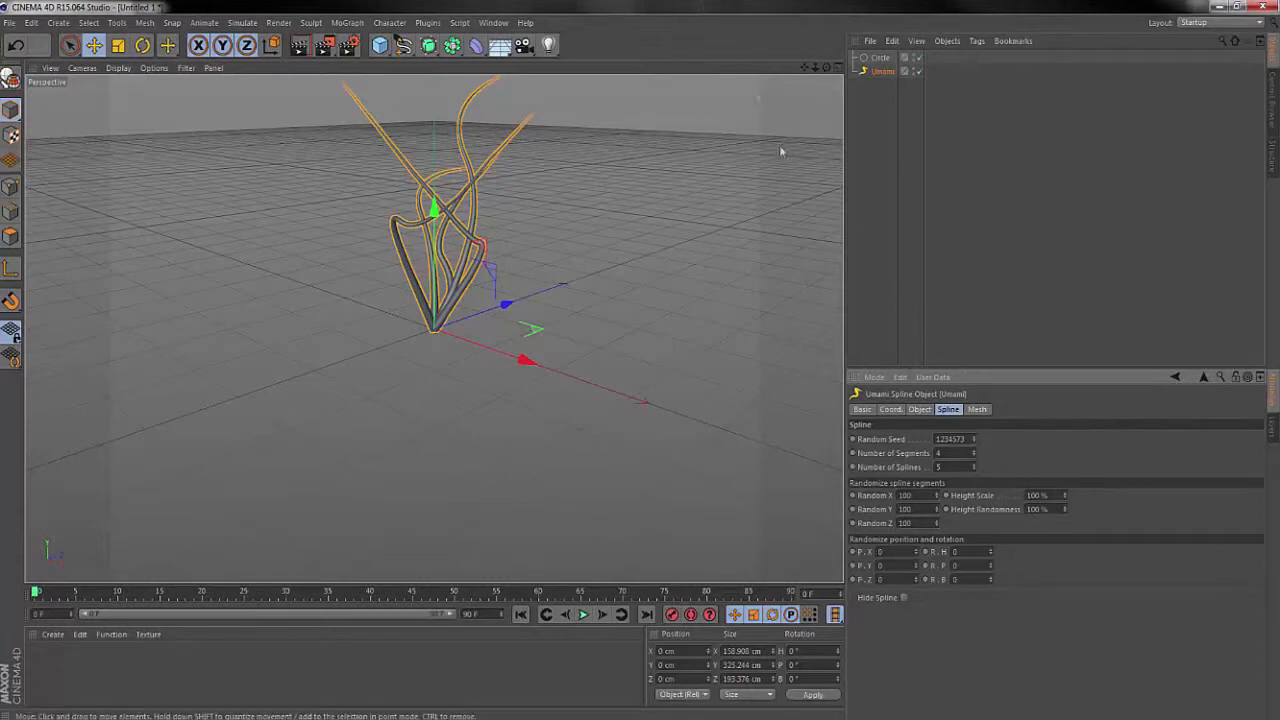
{"action": "mouse_move", "coordinate": [448, 6]}
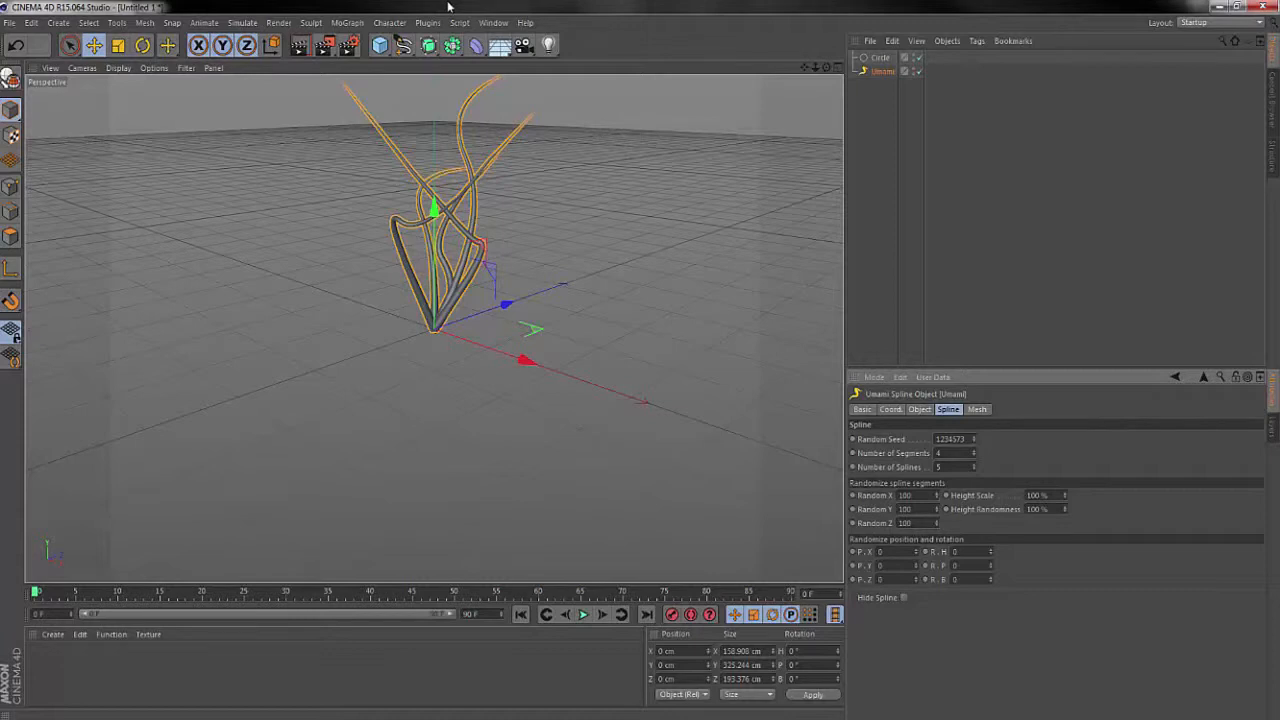
{"action": "mouse_move", "coordinate": [404, 8]}
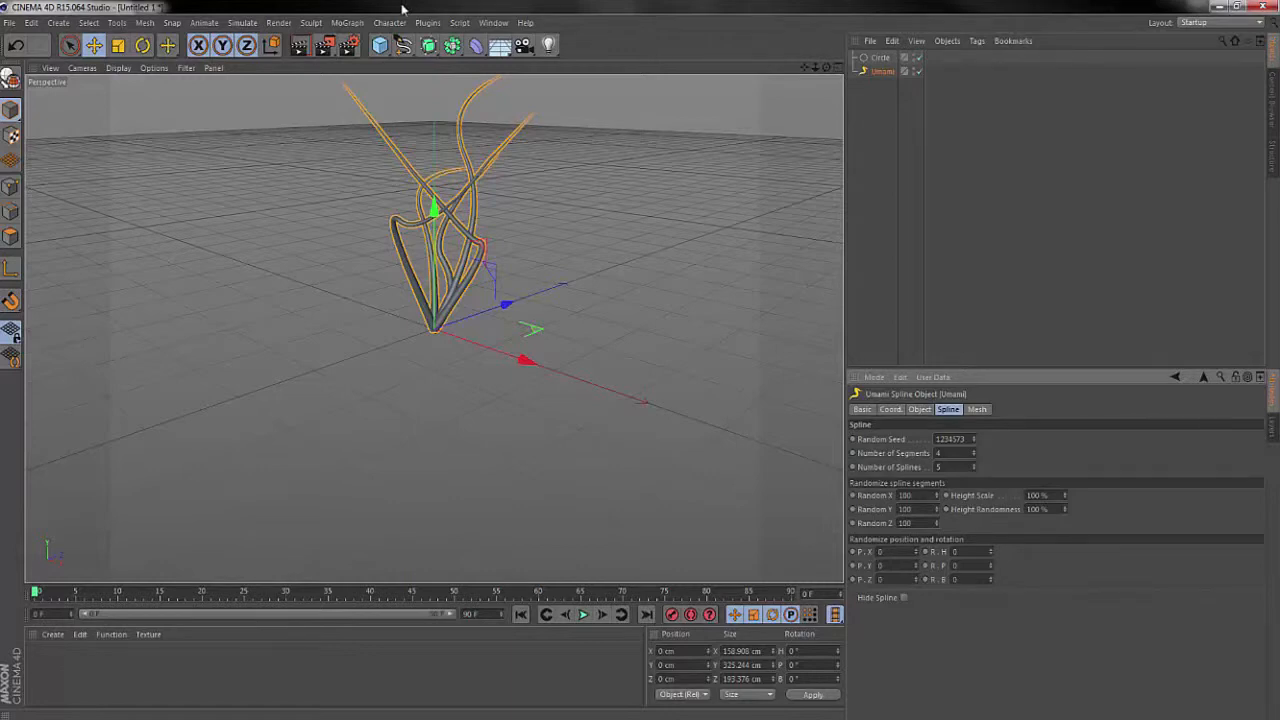
{"action": "mouse_move", "coordinate": [576, 6]}
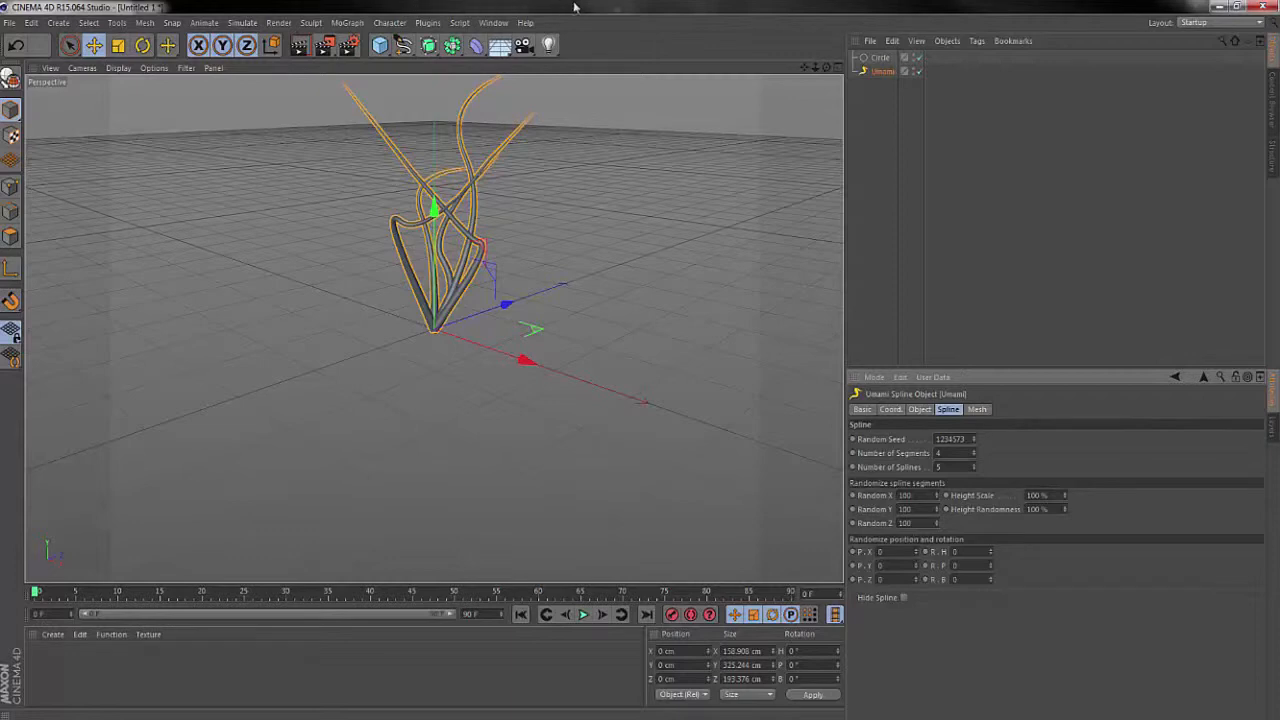